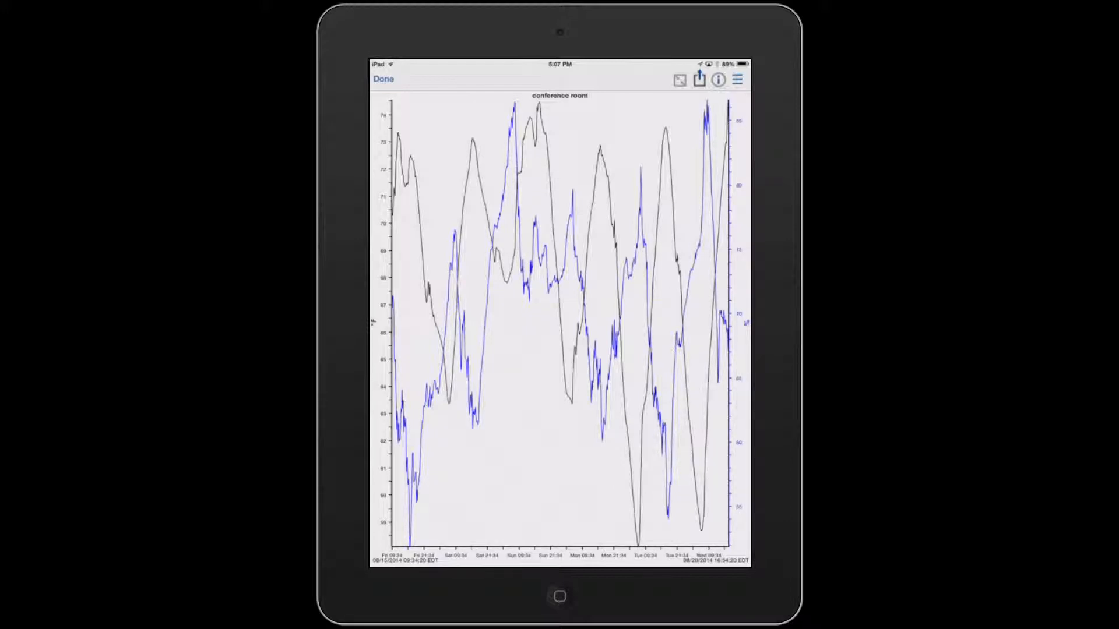
- Share the conference room graph to bring up its export formats and destinations
click(698, 79)
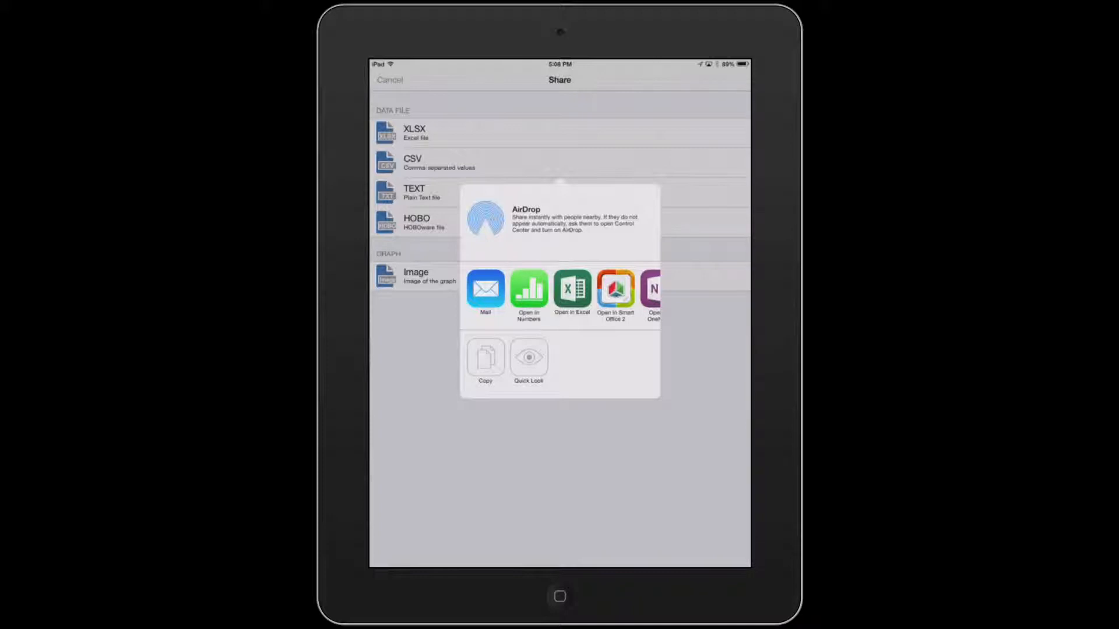
- Open the imported conference room spreadsheet in Numbers to view temperature, humidity and dew point
scroll(left, 3)
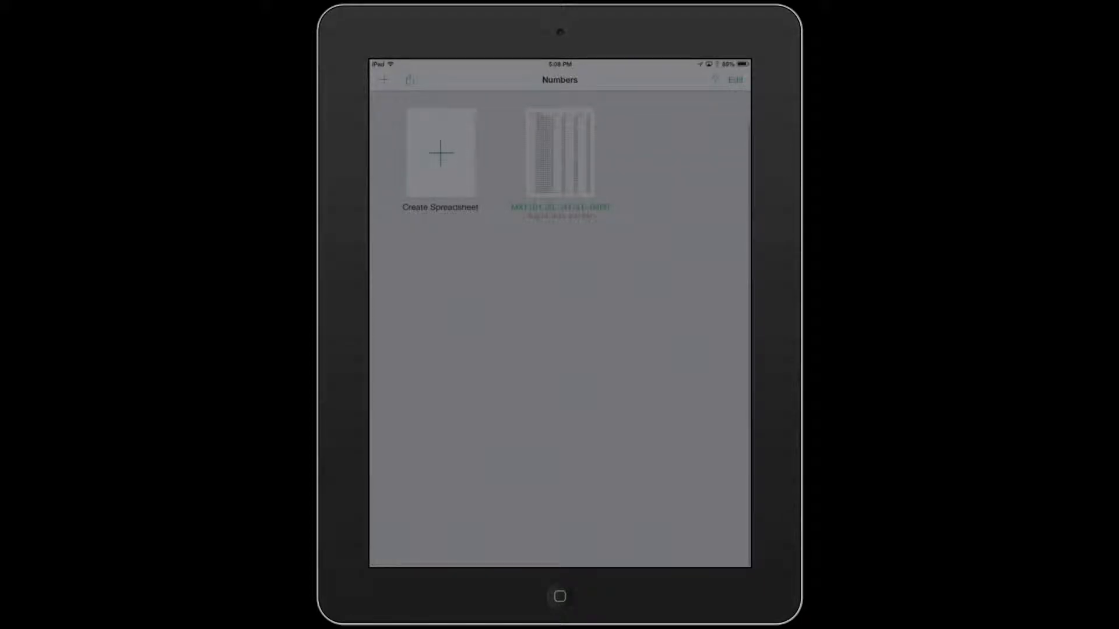
click(559, 156)
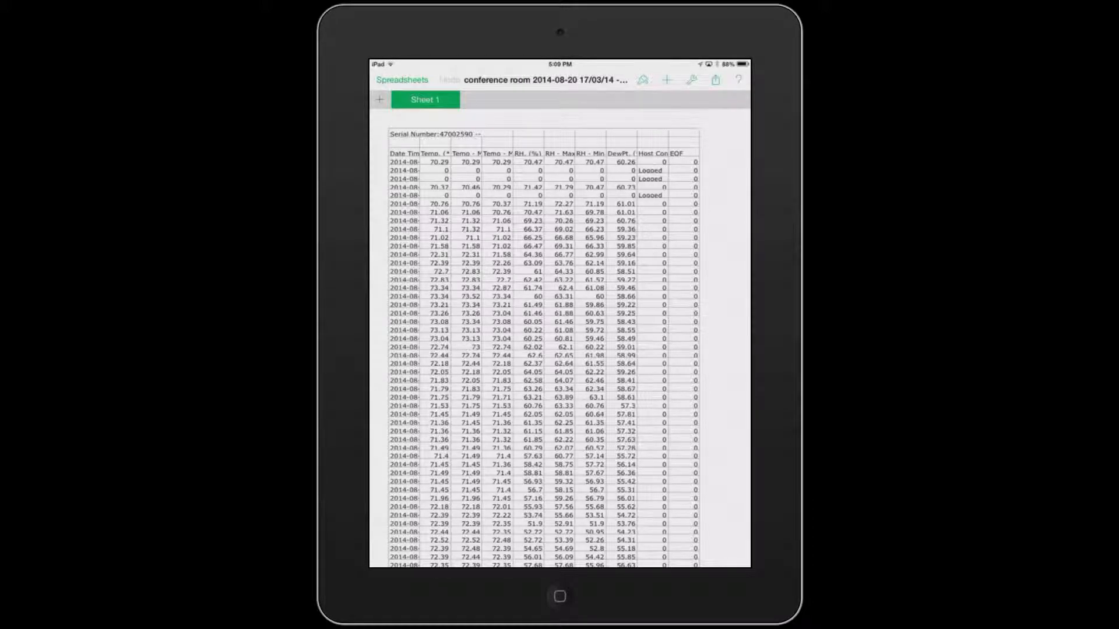
- Back in HOBOmobile, attach the CSV export to a new Mail draft and start typing the recipient
double_click(560, 597)
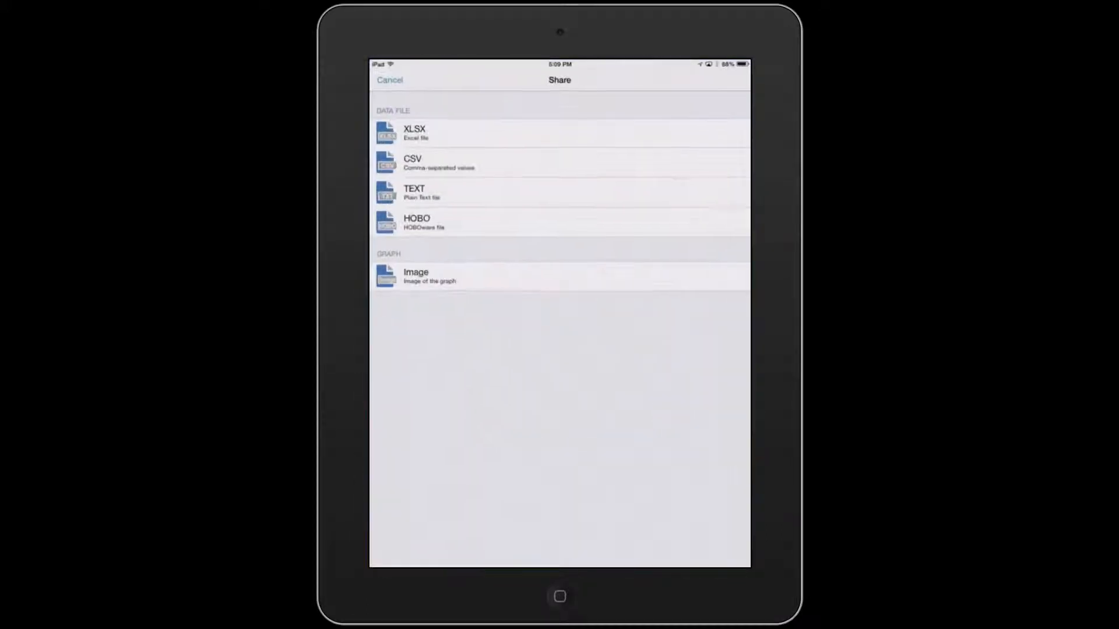
click(559, 162)
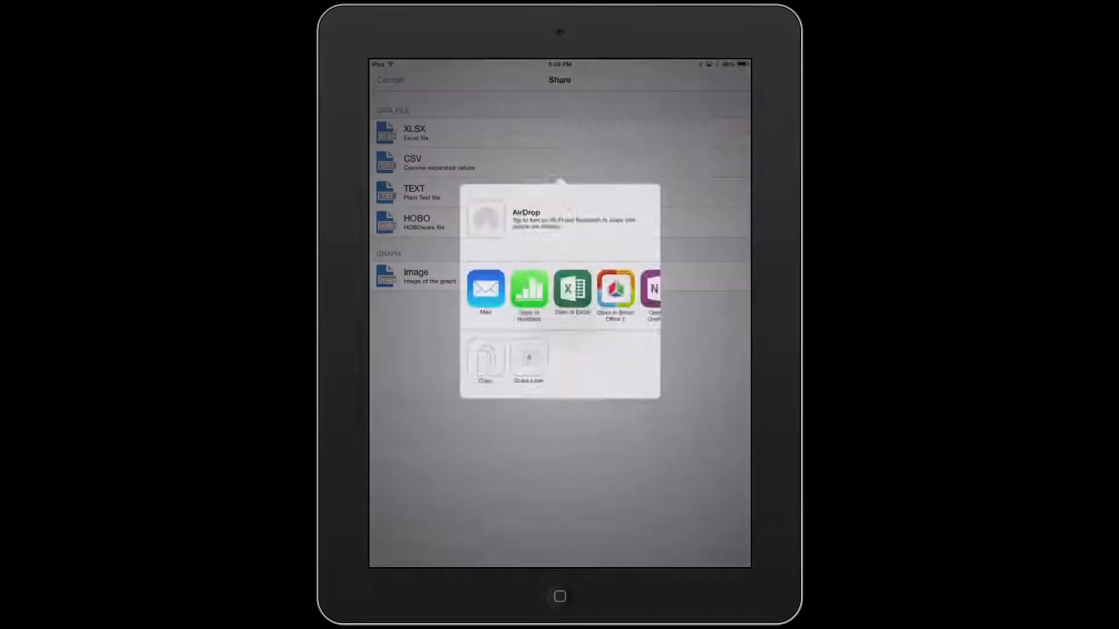
click(486, 290)
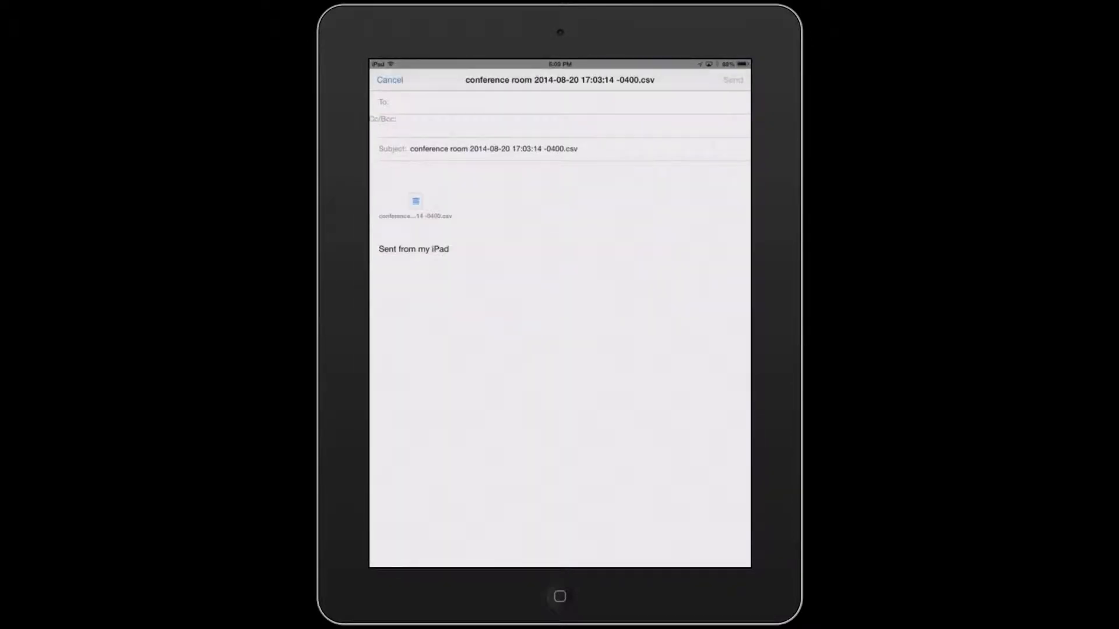
click(500, 102)
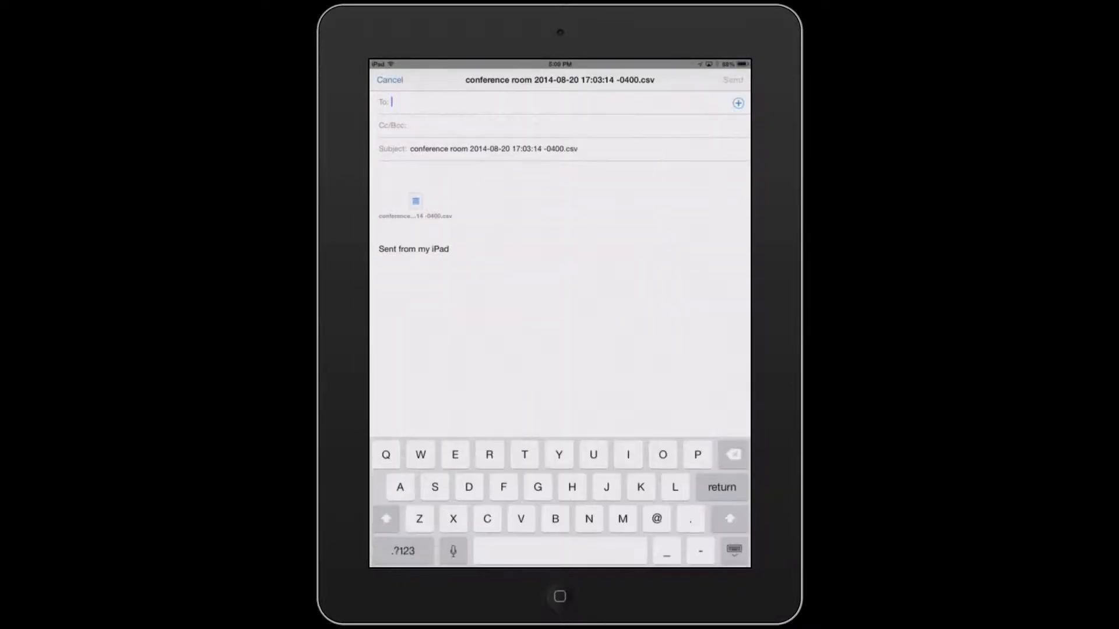
text(sc)
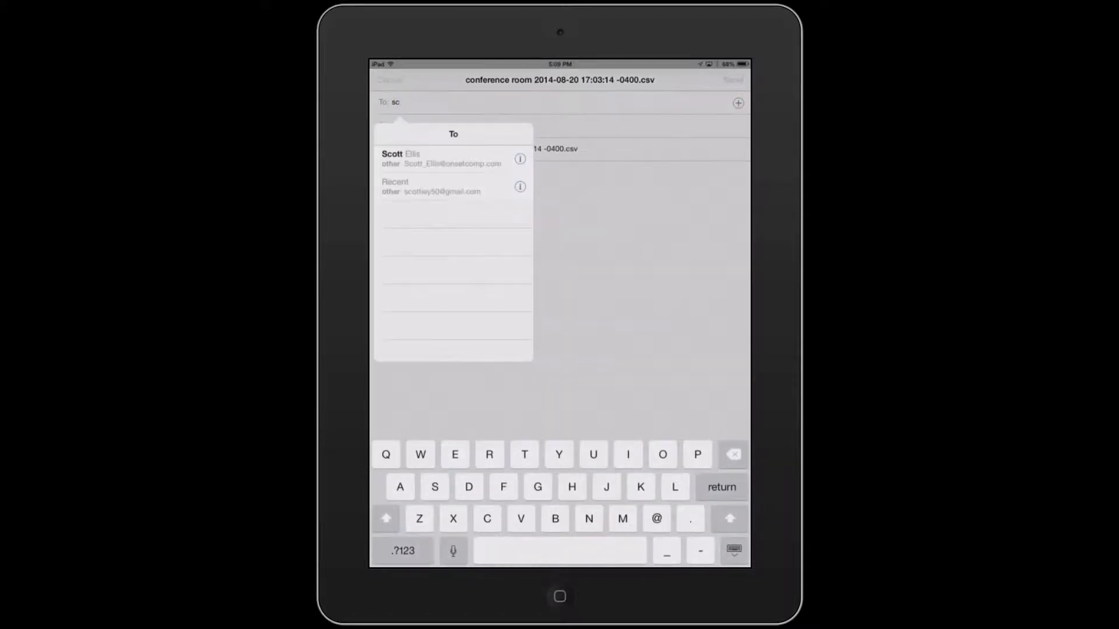